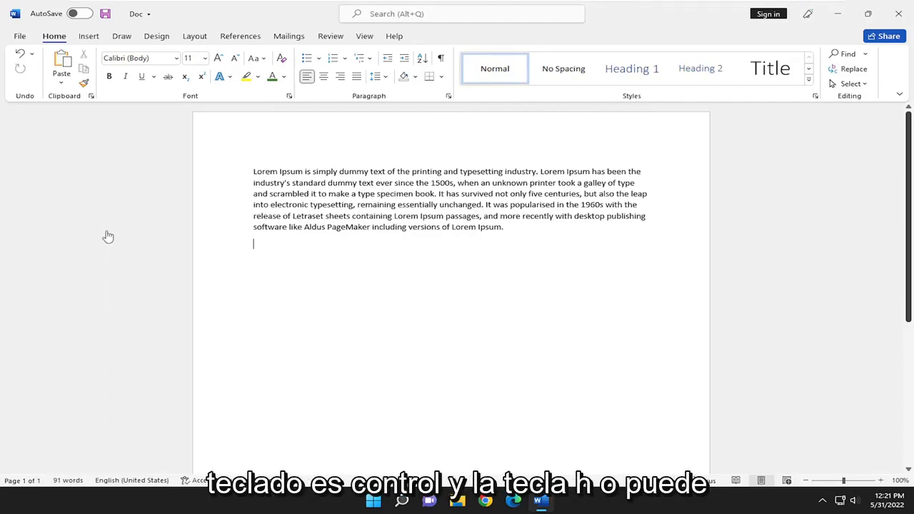
Open Find and Replace with 'text' as the search term and 'words' as replacement
{"action": "key", "text": "ctrl+h"}
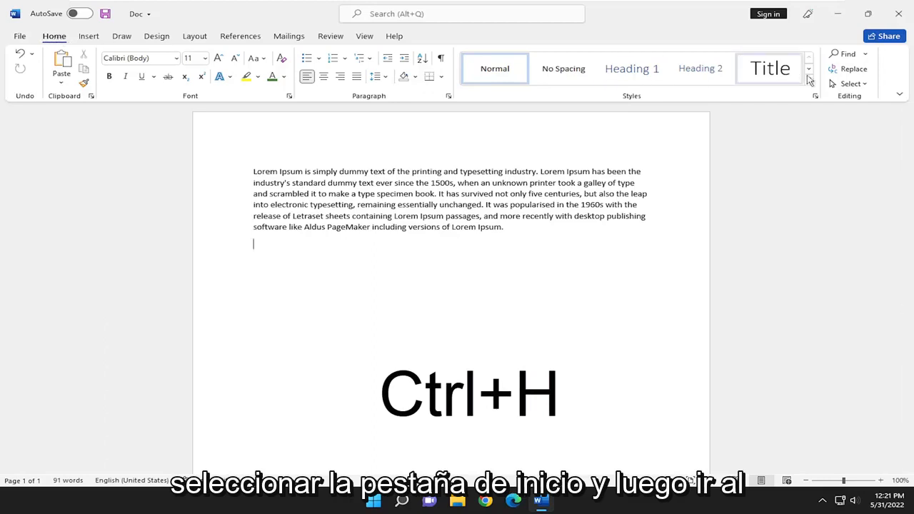
{"action": "mouse_move", "coordinate": [854, 68]}
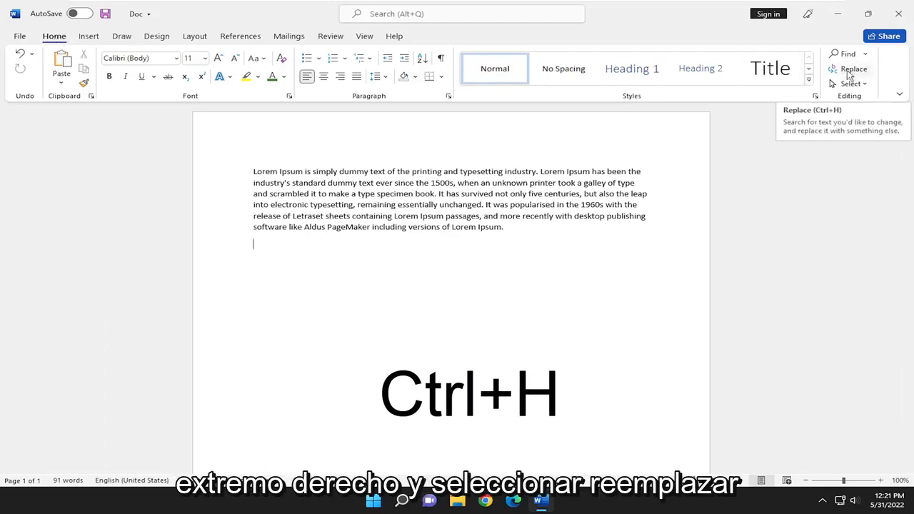
{"action": "left_click", "coordinate": [853, 68]}
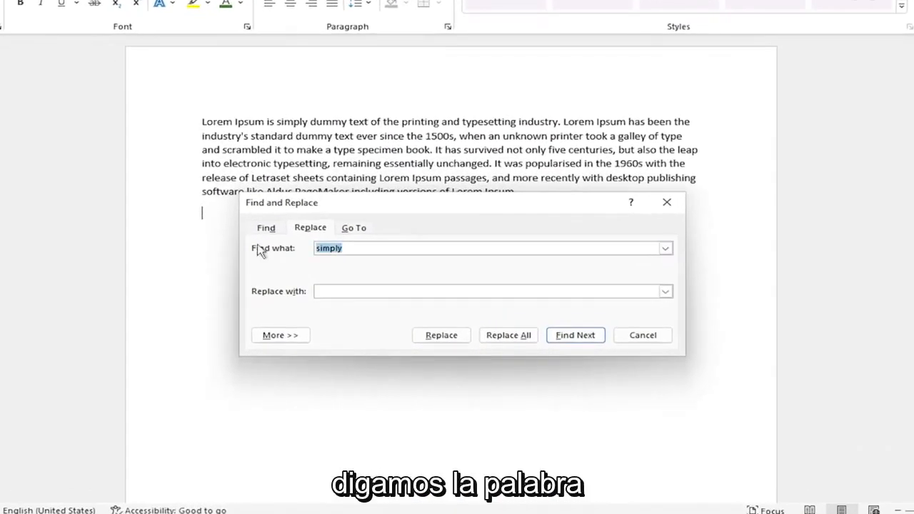
{"action": "type", "text": "text"}
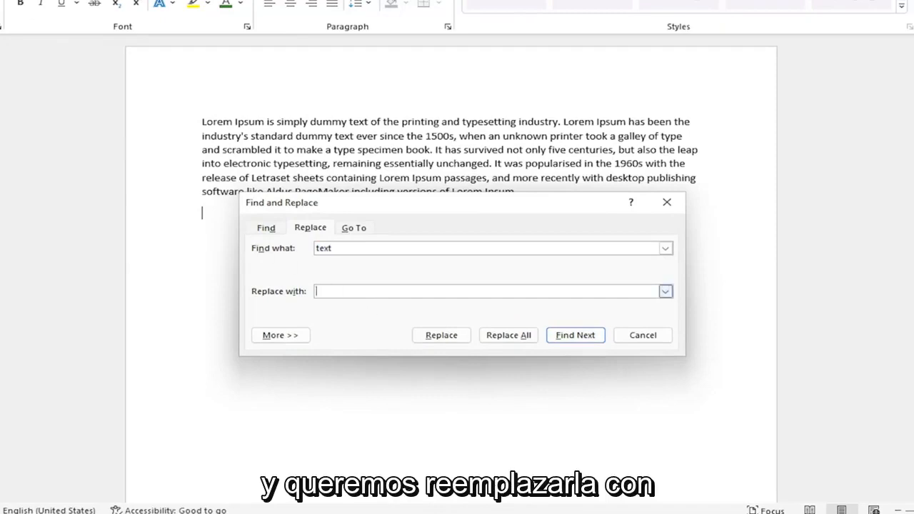
{"action": "type", "text": "words"}
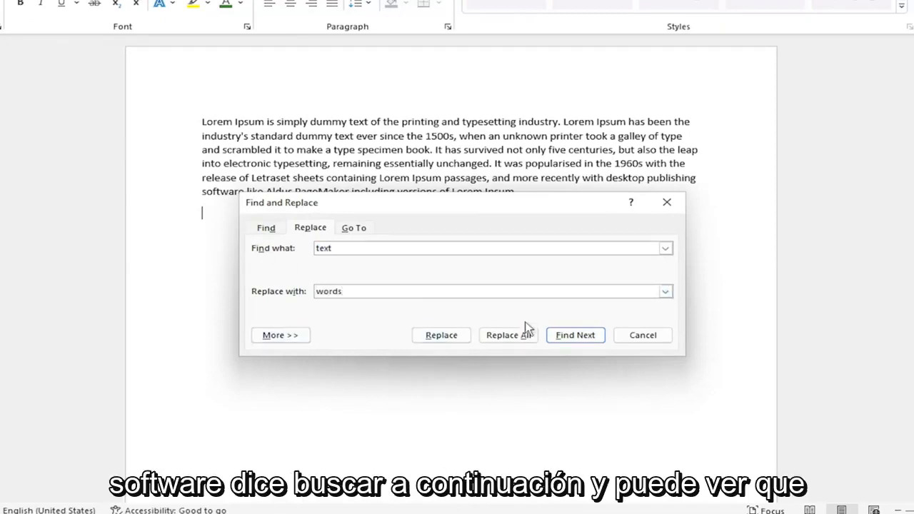
{"action": "left_click", "coordinate": [575, 335]}
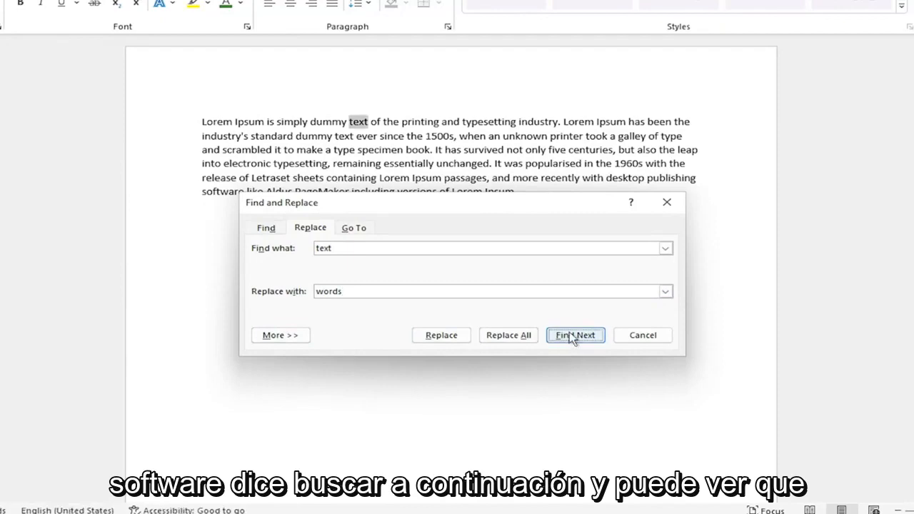
{"action": "left_click", "coordinate": [575, 335]}
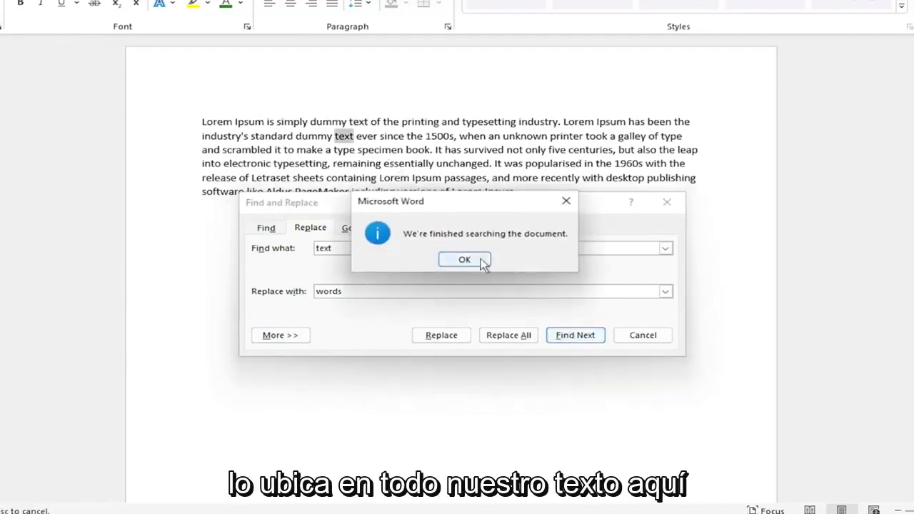
{"action": "left_click", "coordinate": [464, 259]}
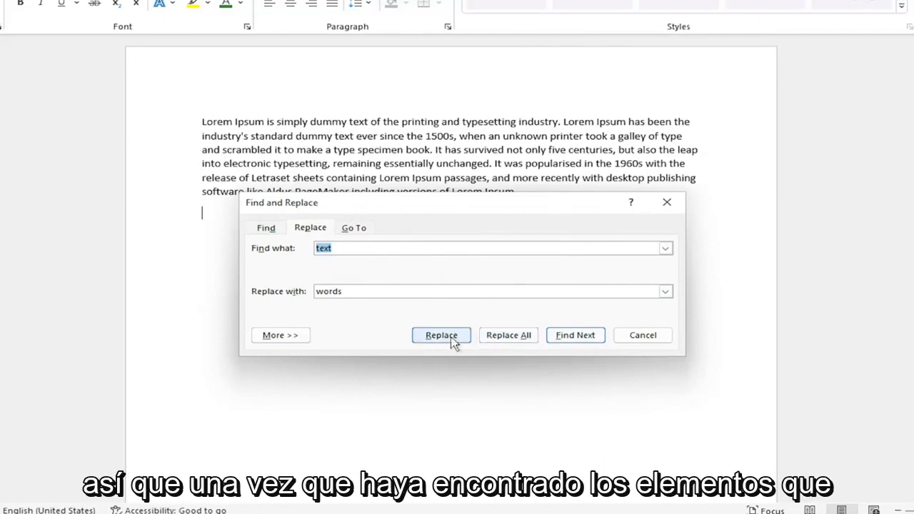
{"action": "mouse_move", "coordinate": [478, 320]}
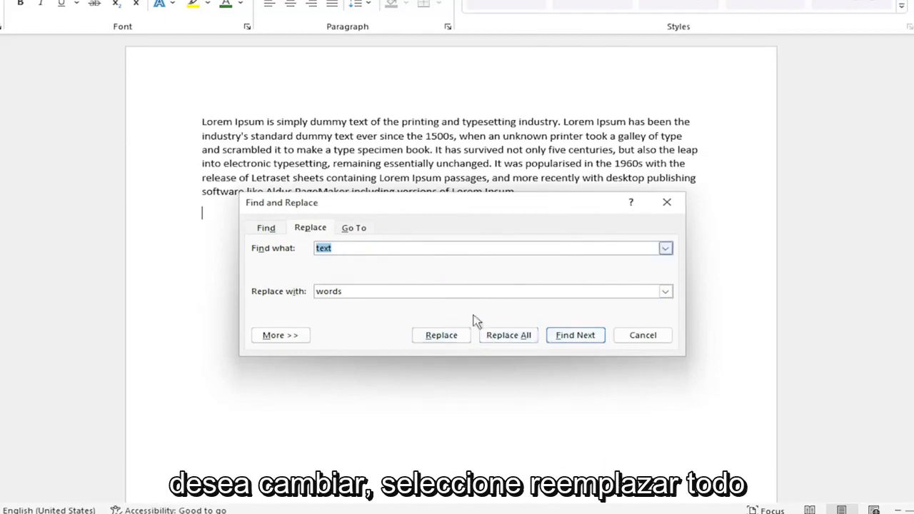
Replace all occurrences and dismiss the '2 replacements' confirmation
{"action": "left_click", "coordinate": [508, 335]}
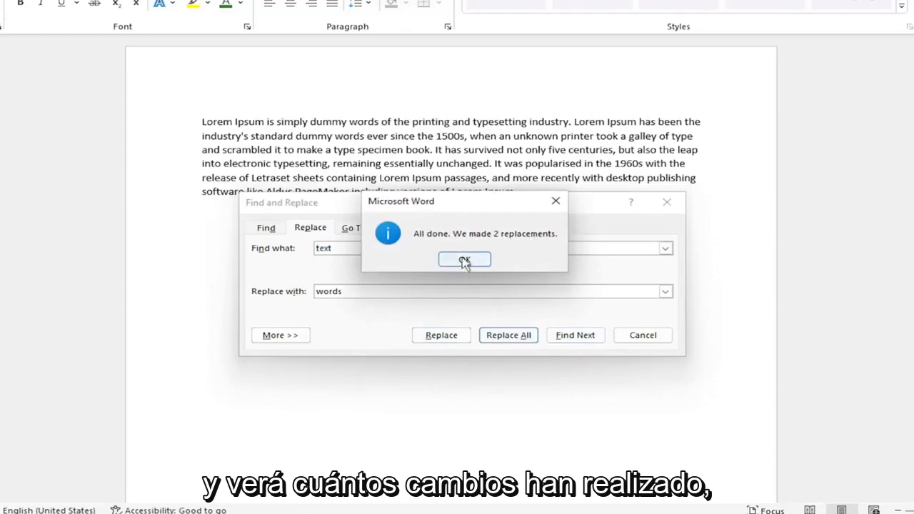
{"action": "left_click", "coordinate": [464, 259]}
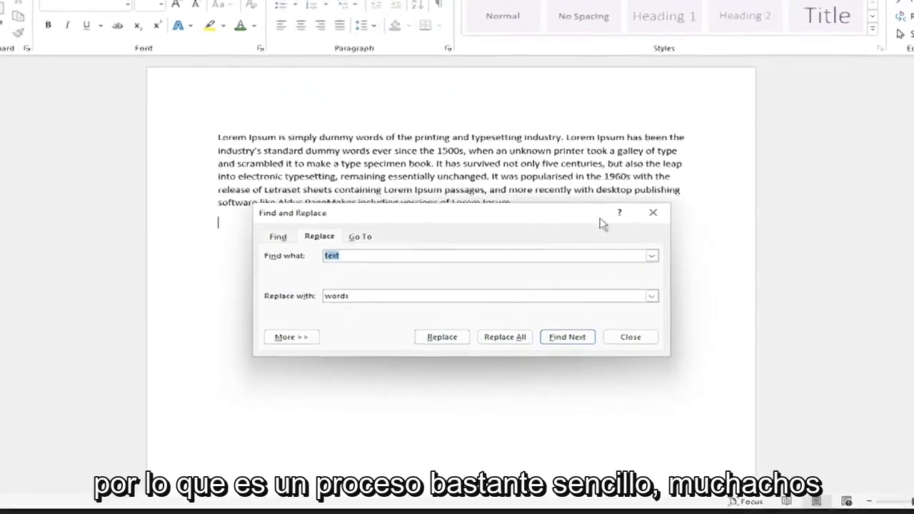